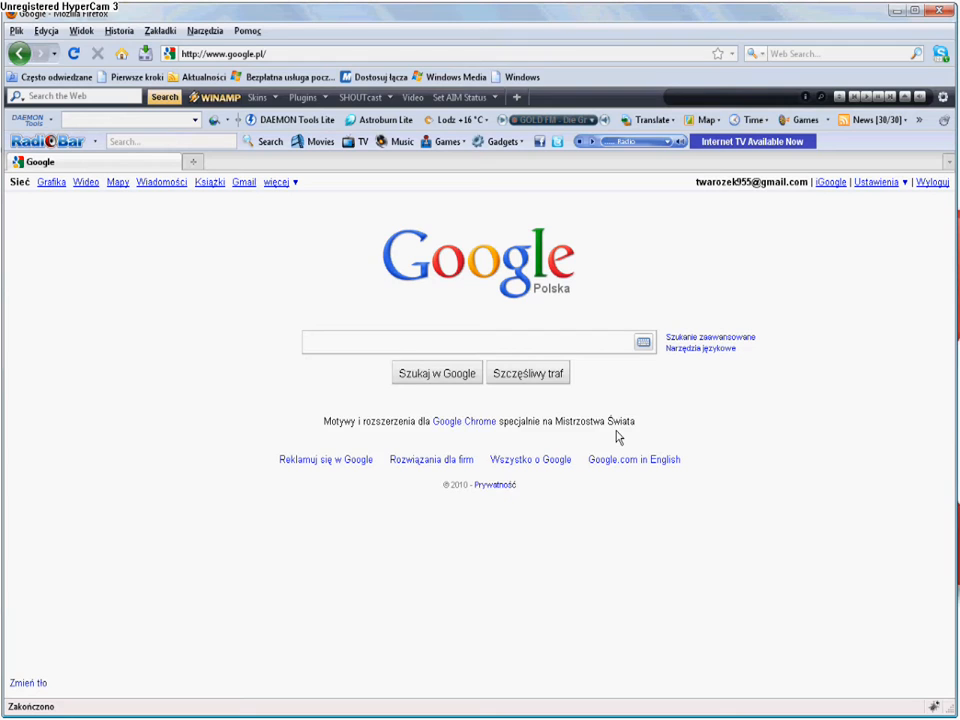
# - Search Google for 'emproductions.webs.com'
pyautogui.write('emproductions.w')
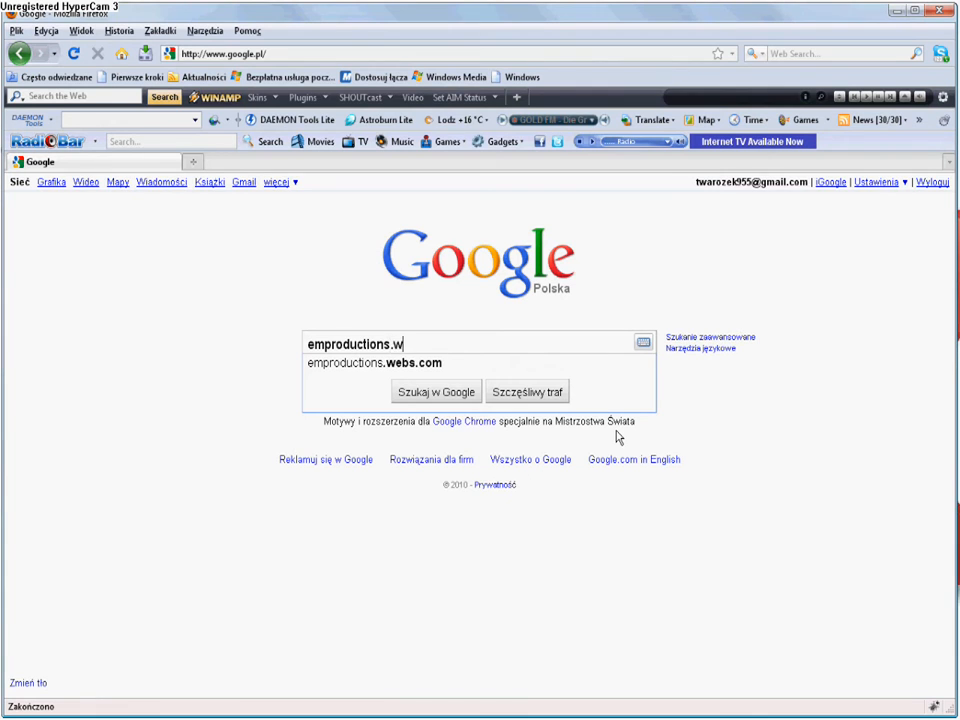
pyautogui.write('ebs.co')
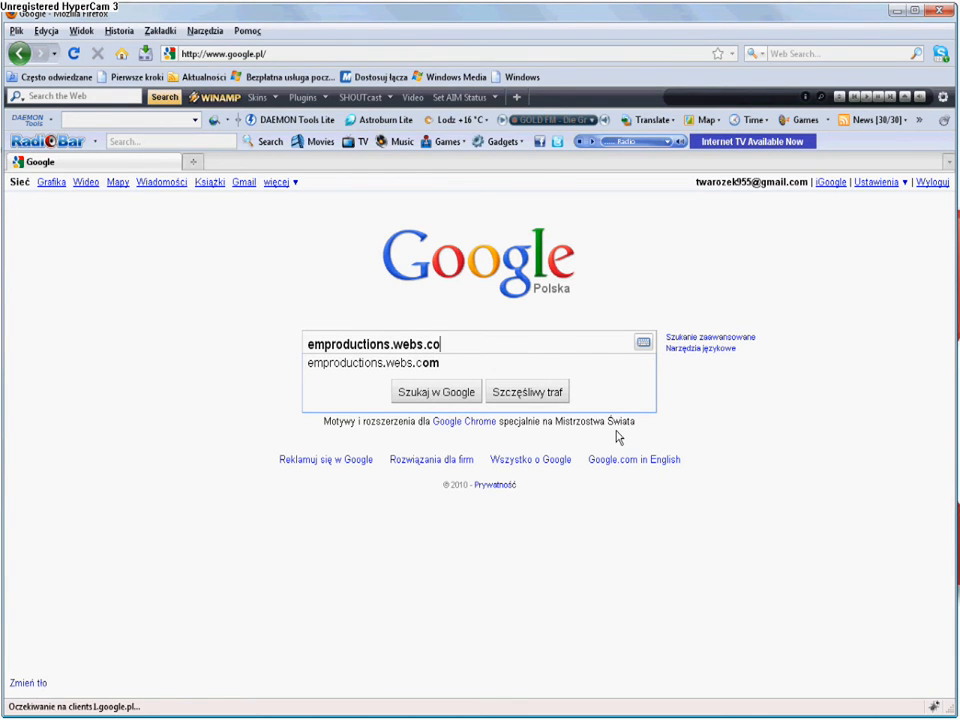
pyautogui.click(435, 390)
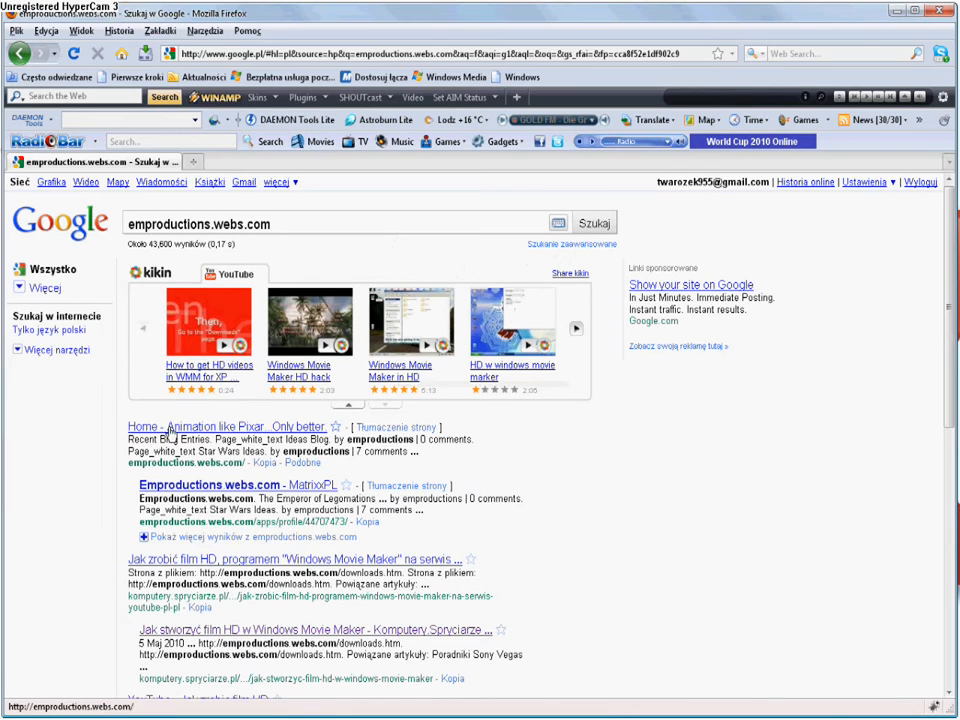
# - Open the Home - Animation like Pixar result and go to its Downloads page
pyautogui.click(225, 427)
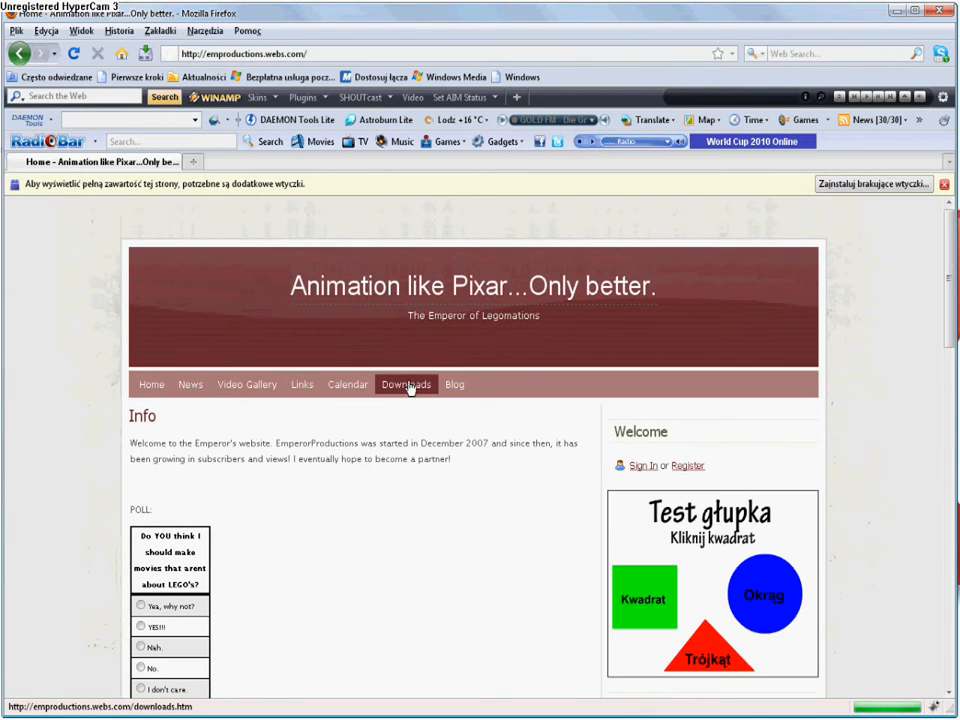
pyautogui.click(405, 384)
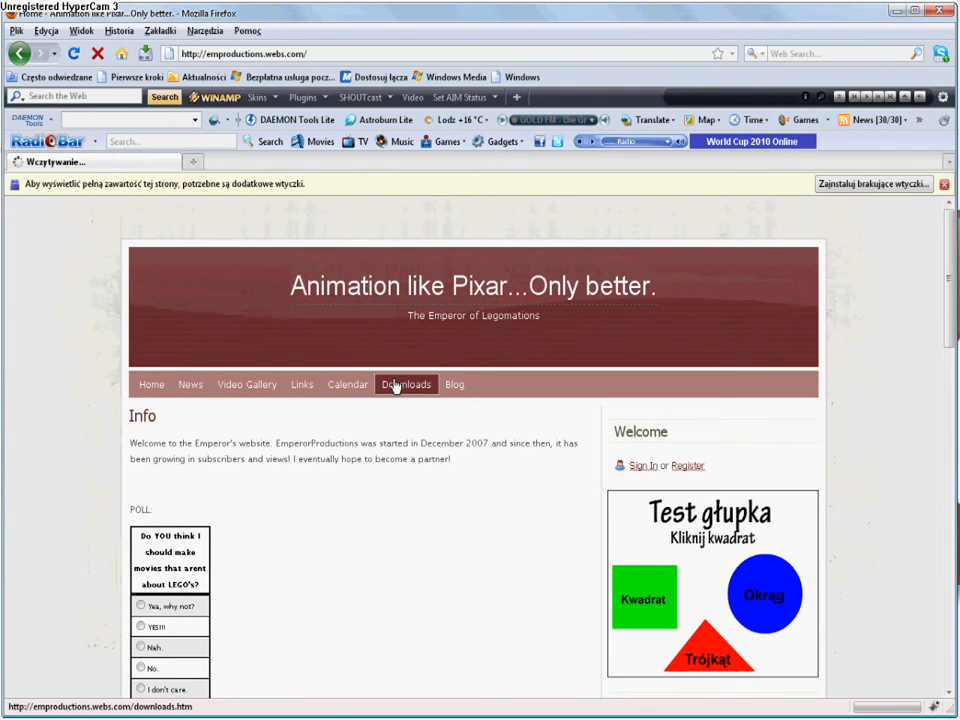
pyautogui.click(406, 384)
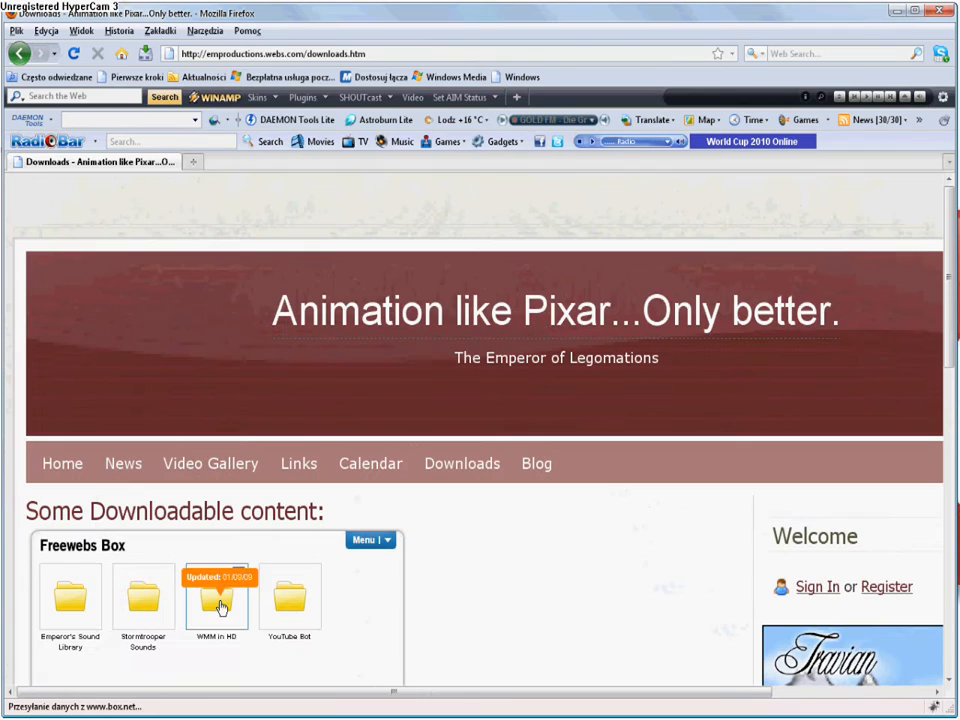
# - Open the WMM in HD folder and save WMV-HD-1280x720.prx to disk
pyautogui.scroll(-3)
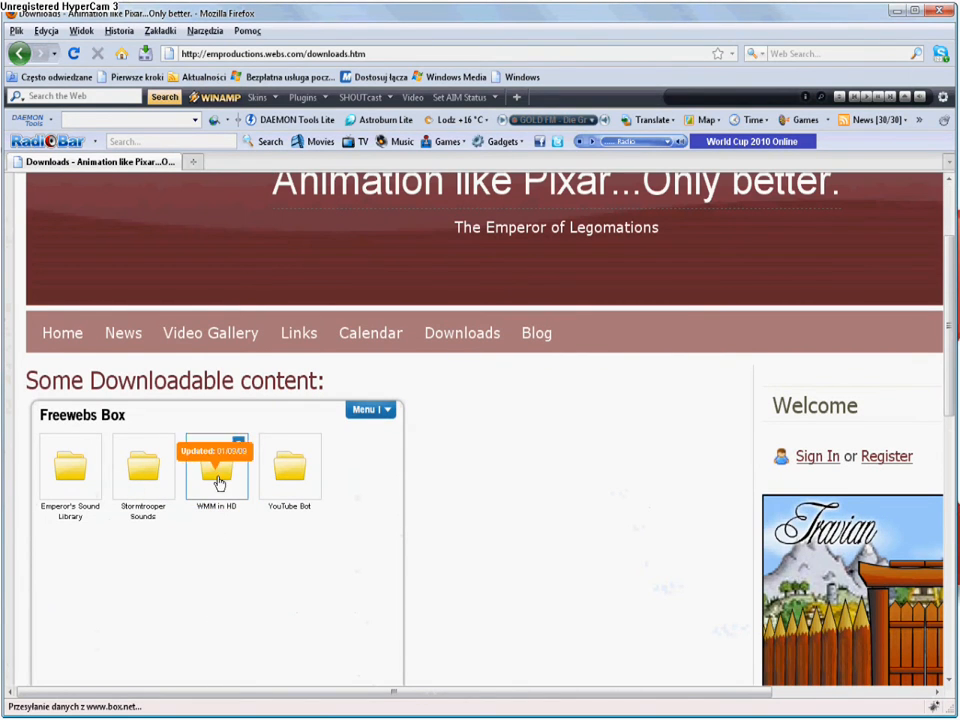
pyautogui.doubleClick(217, 469)
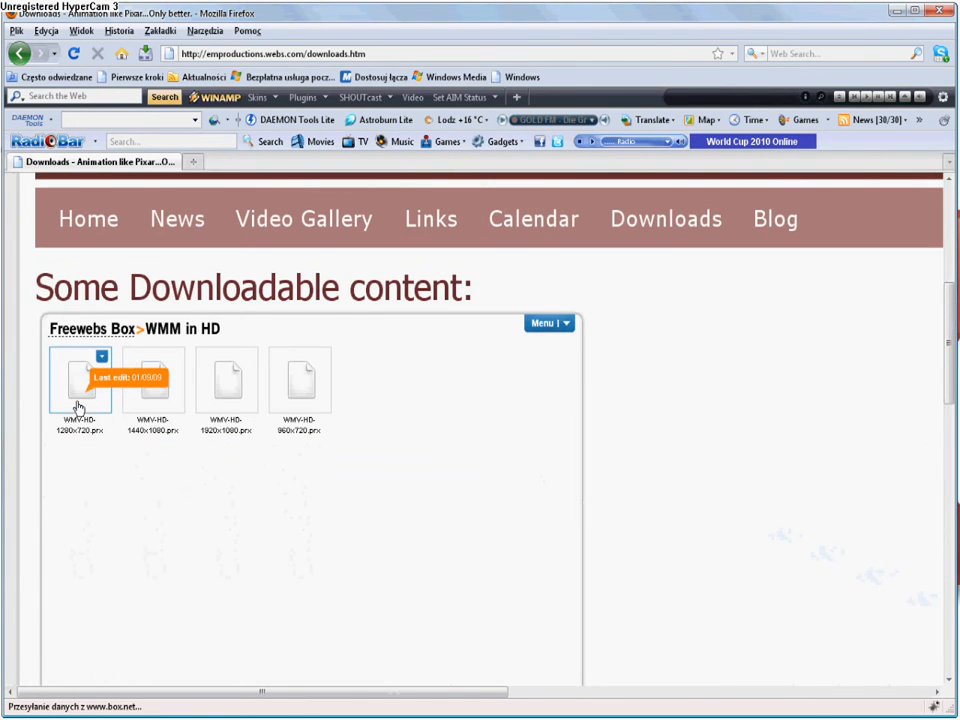
pyautogui.click(80, 383)
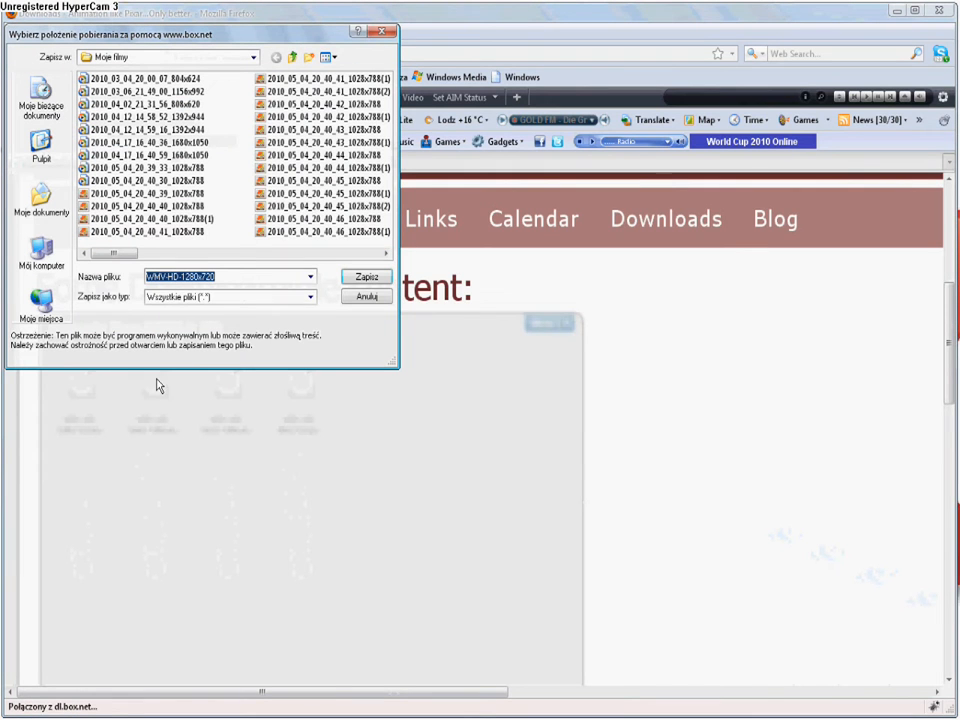
pyautogui.click(364, 276)
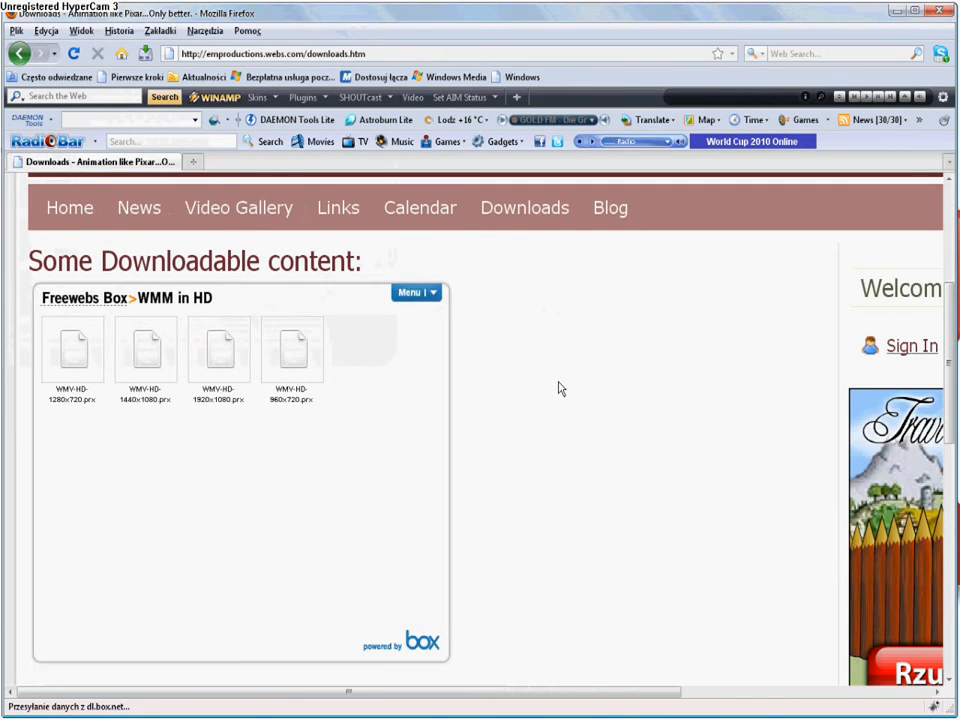
pyautogui.scroll(-3)
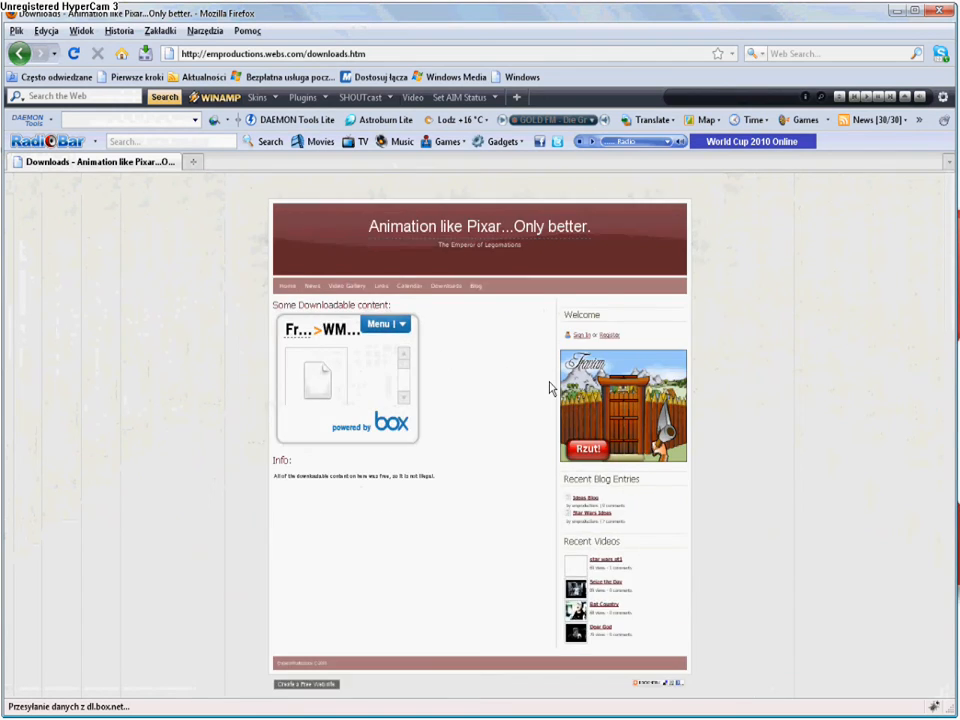
pyautogui.moveTo(524, 388)
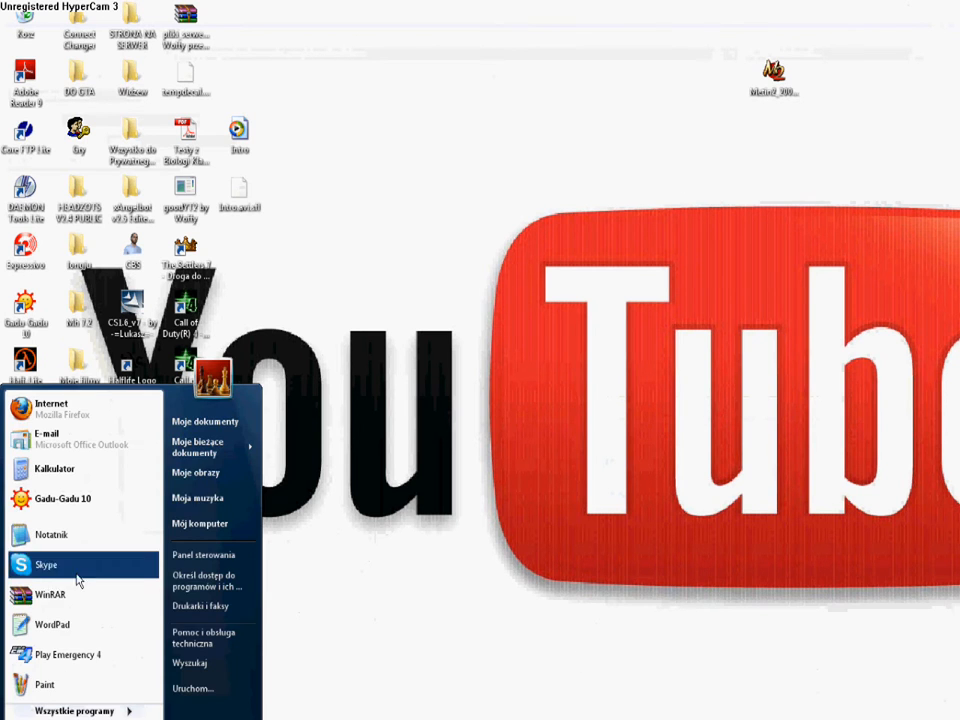
# - Browse from the Start menu to C:\Program Files in Explorer
pyautogui.click(201, 524)
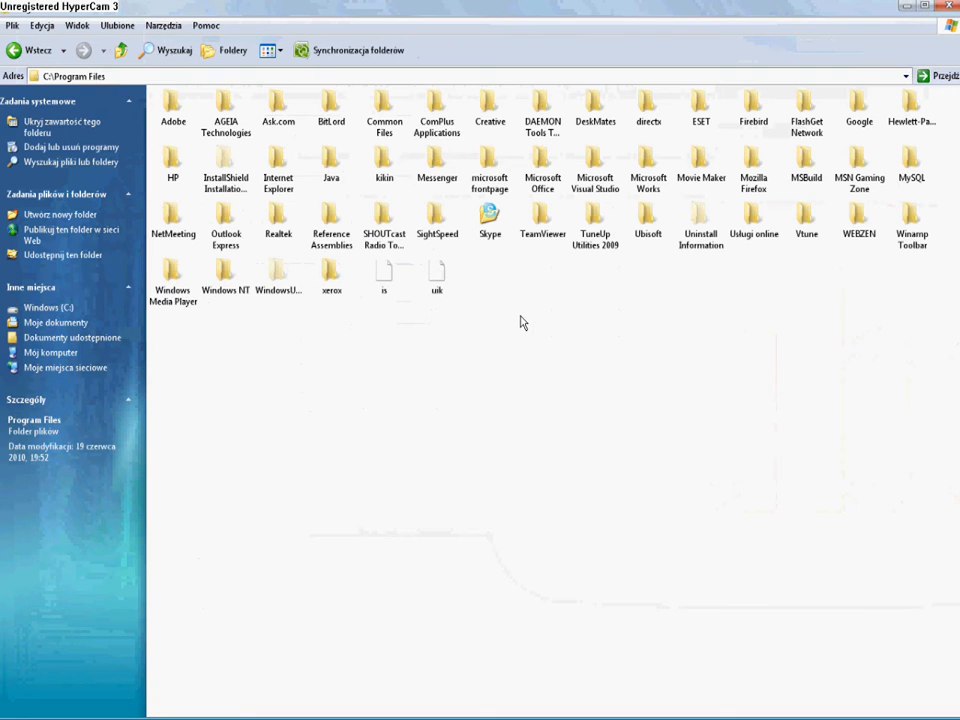
# - Open Movie Maker's Profiles folder with WMV-HD-1280x720.prx and refresh its contents
pyautogui.click(648, 160)
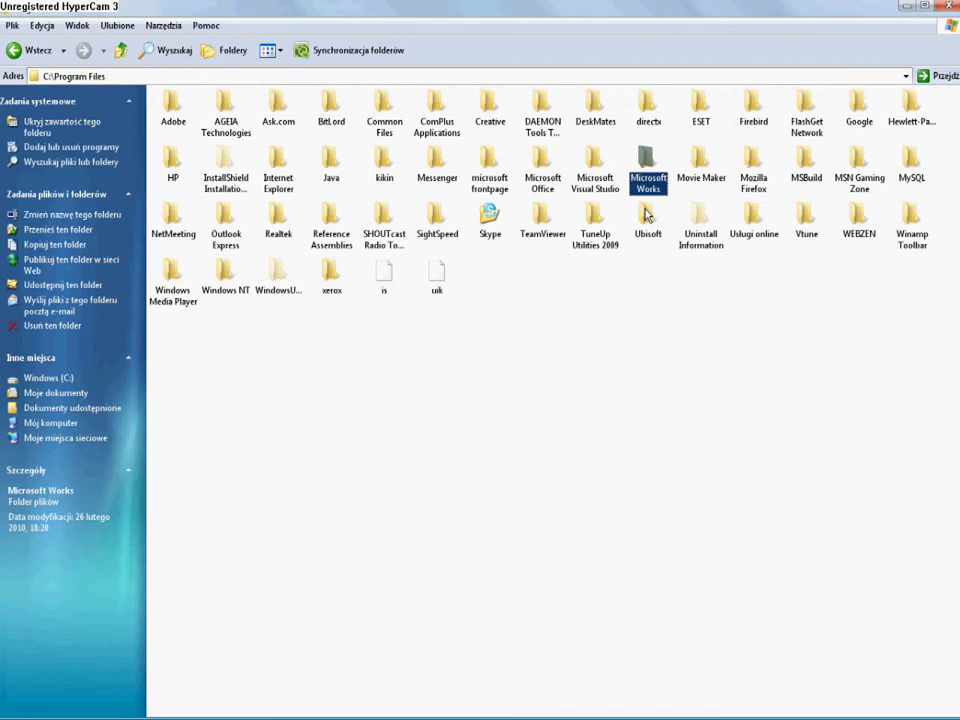
pyautogui.click(703, 160)
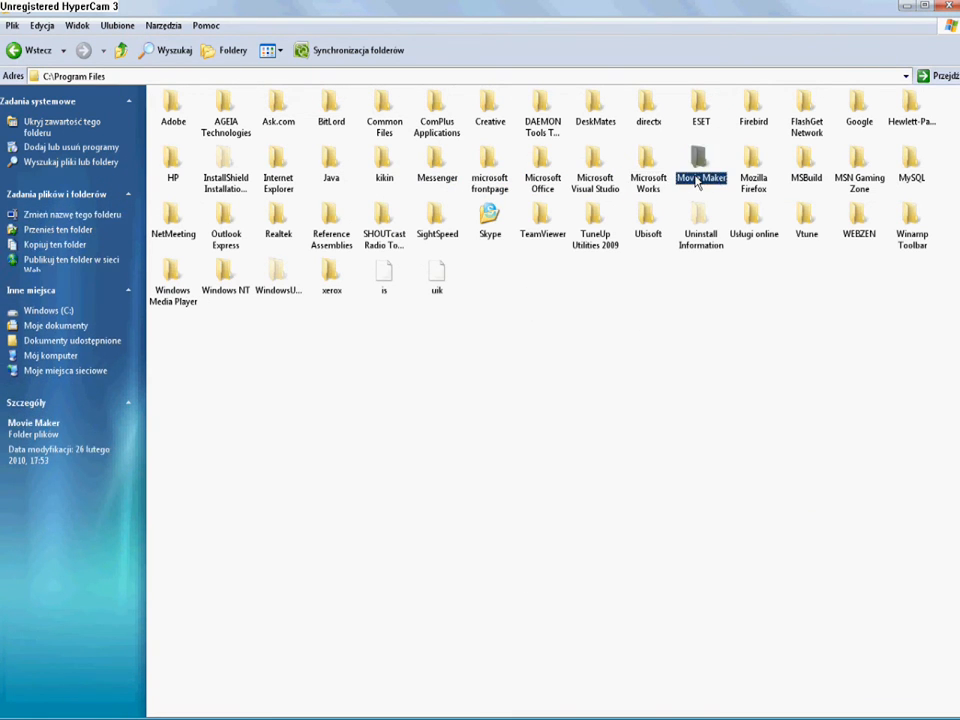
pyautogui.doubleClick(702, 162)
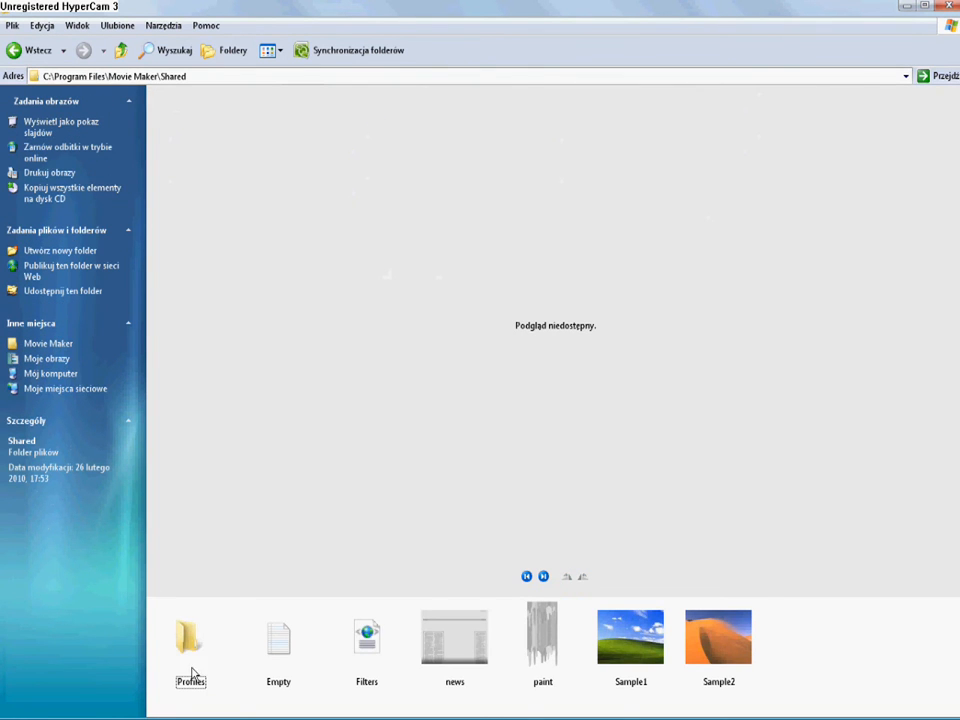
pyautogui.doubleClick(189, 637)
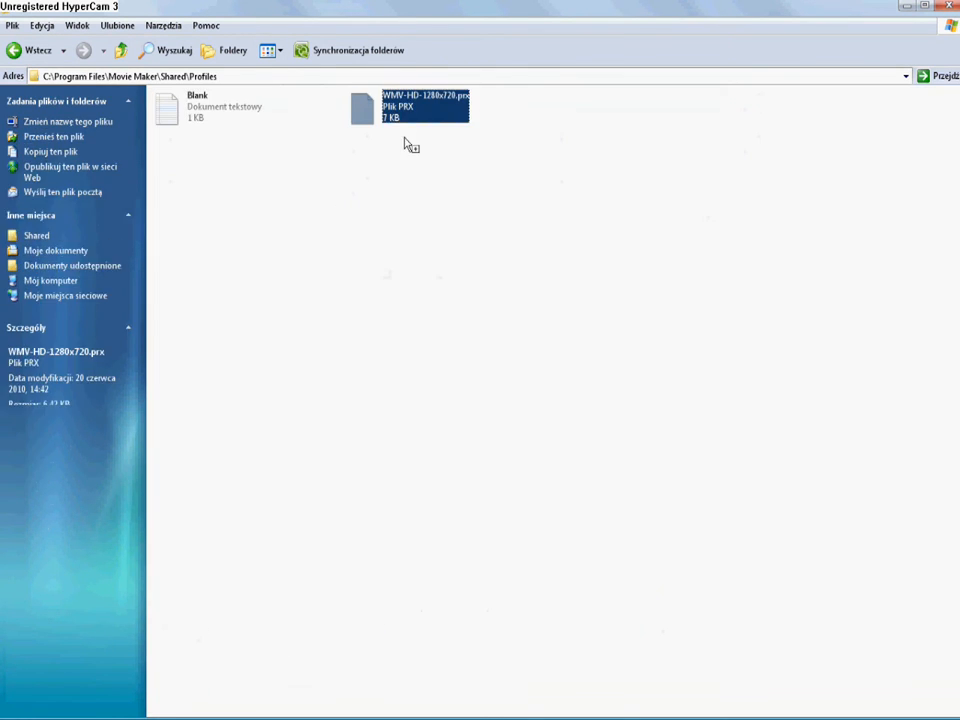
pyautogui.rightClick(405, 148)
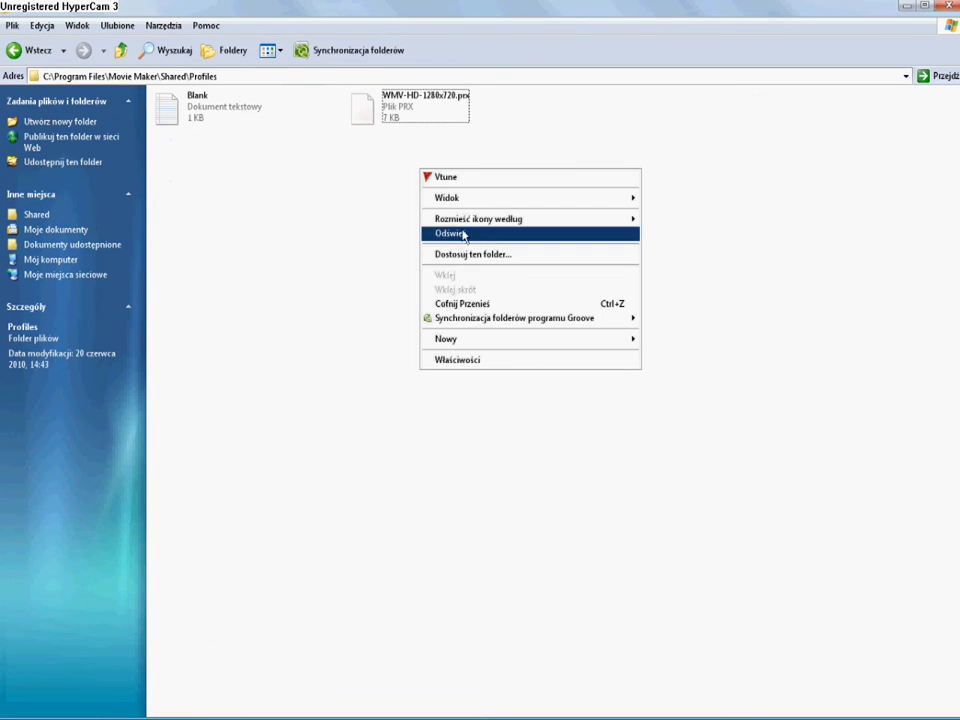
pyautogui.click(465, 233)
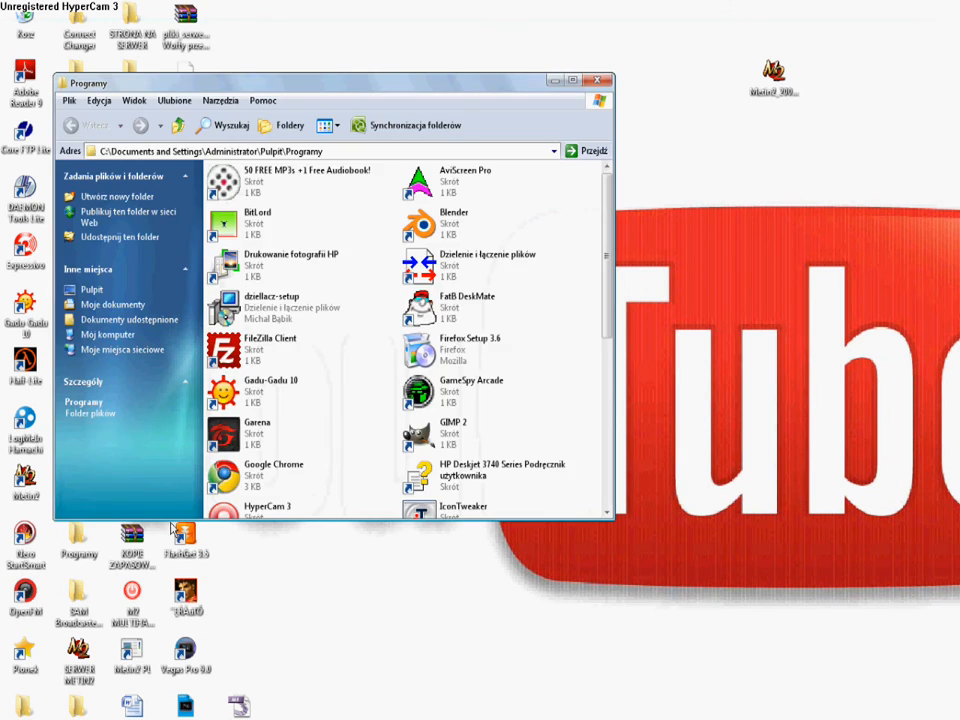
# - Launch Movie Maker and choose Zapisz na moim komputerze from Movie Tasks
pyautogui.scroll(-3)
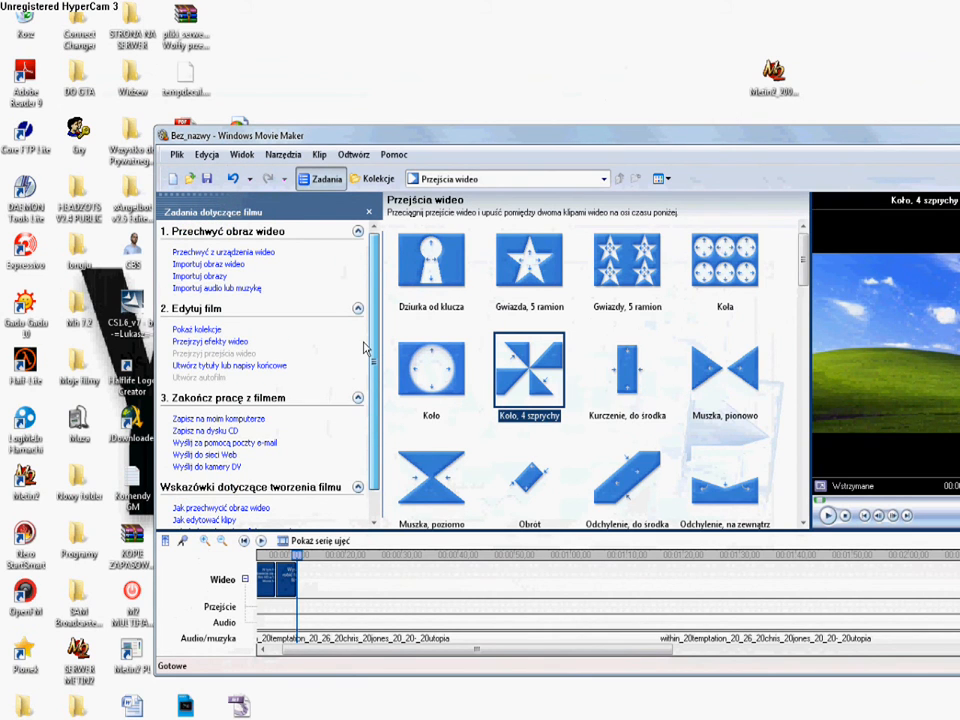
pyautogui.moveTo(265, 428)
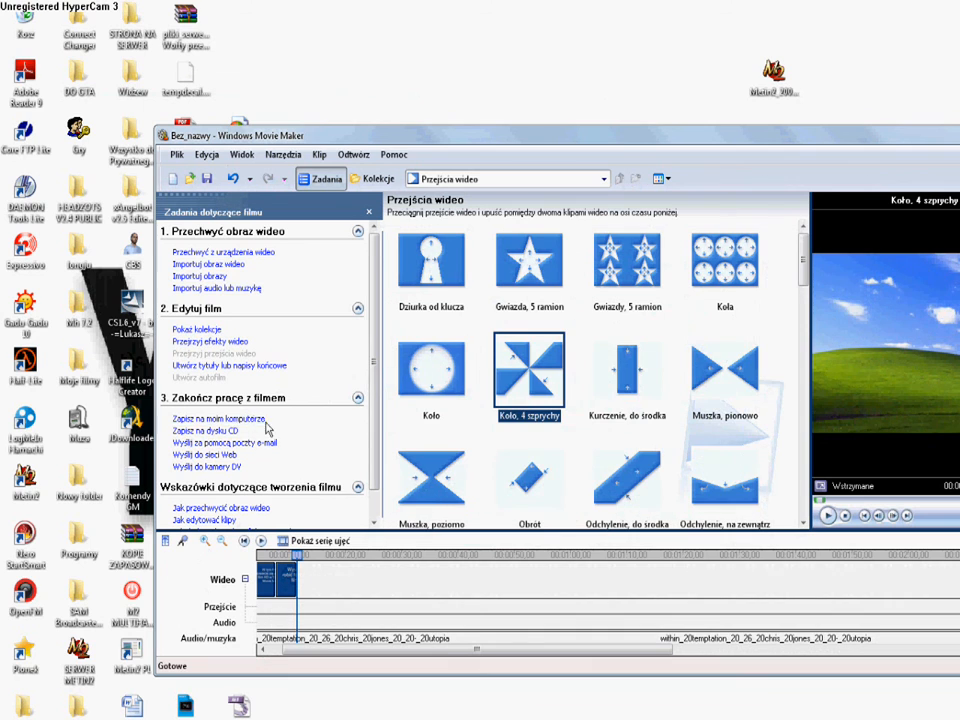
pyautogui.click(208, 419)
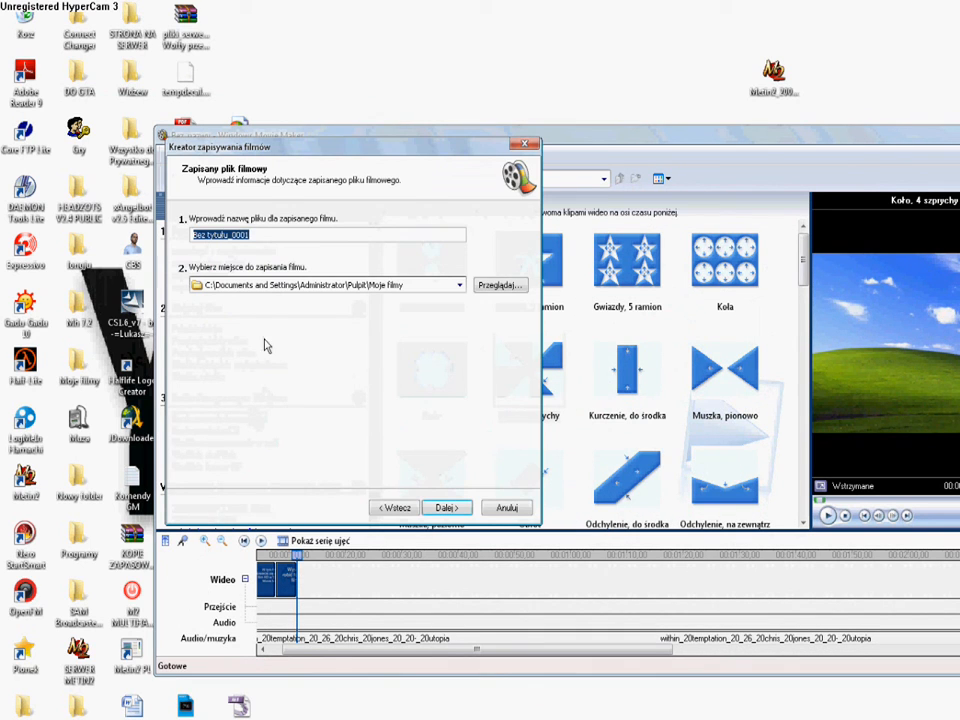
# - Keep the name Bez tytułu_0001, then choose Inne ustawienia: WMV-HD-1280x720
pyautogui.click(446, 507)
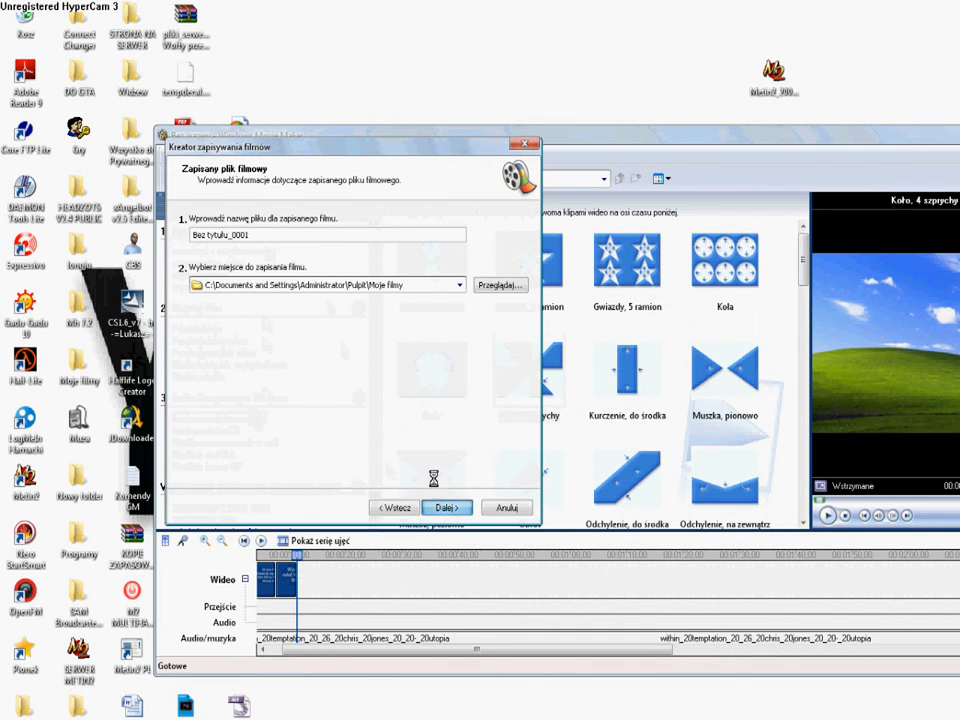
pyautogui.click(447, 507)
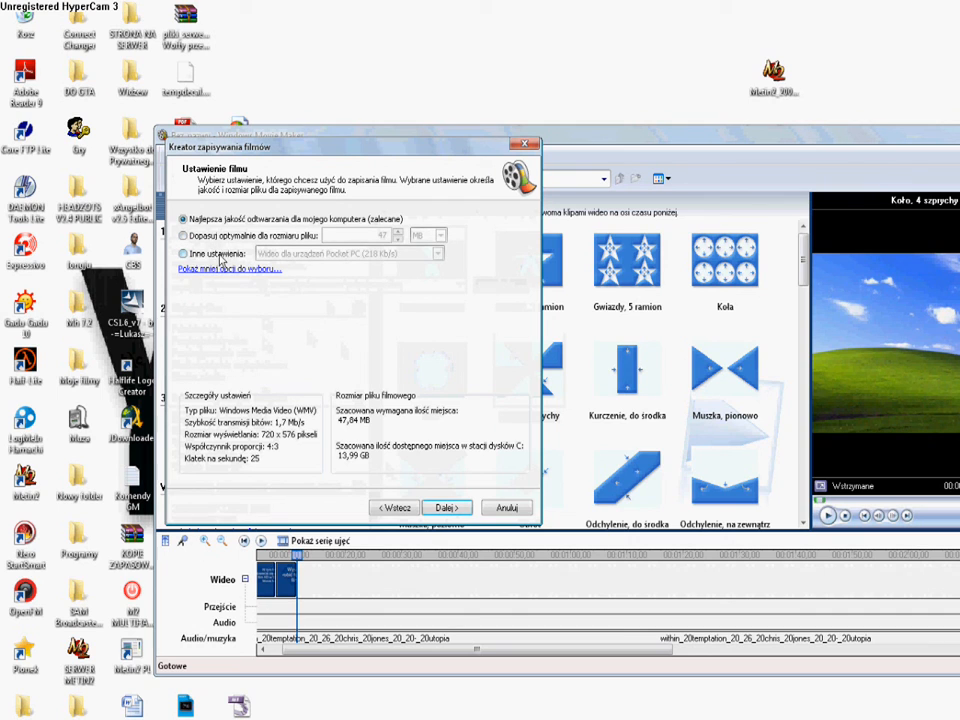
pyautogui.click(433, 252)
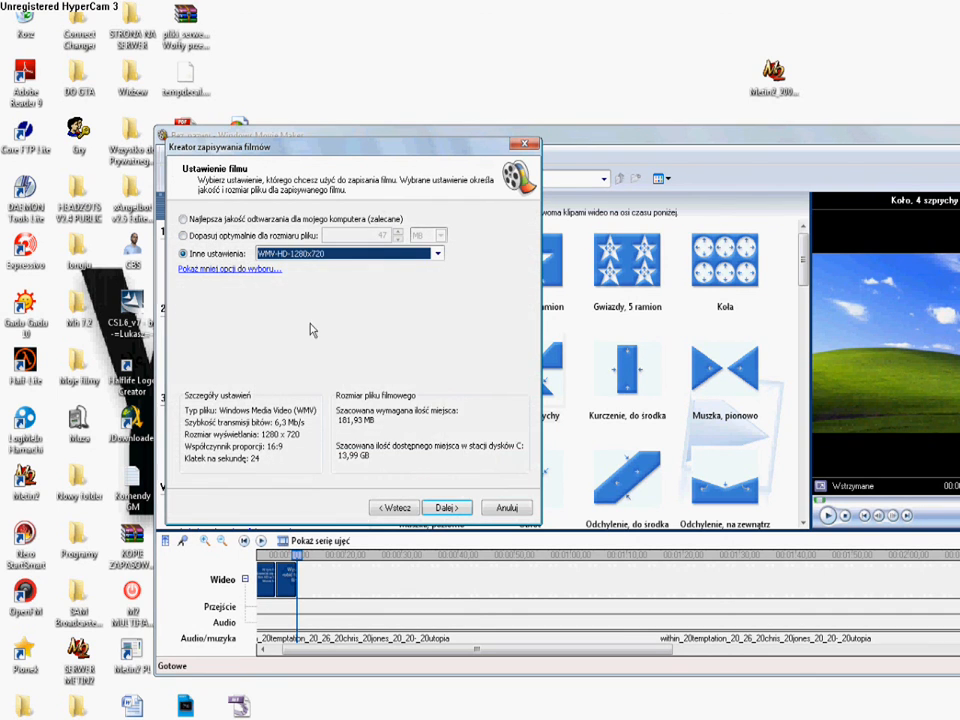
pyautogui.moveTo(955, 595)
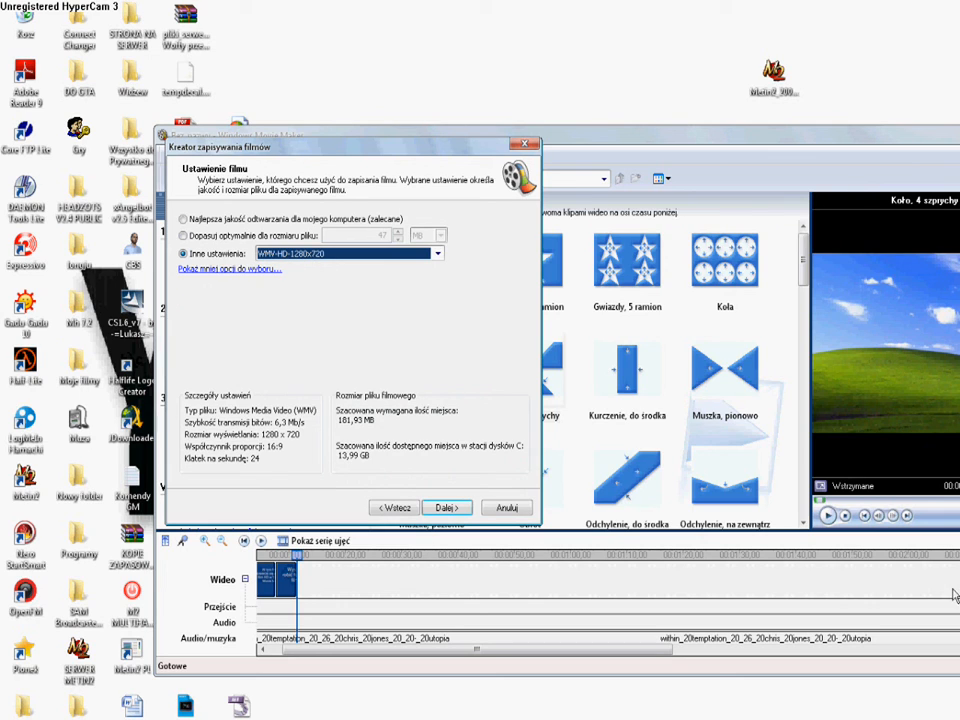